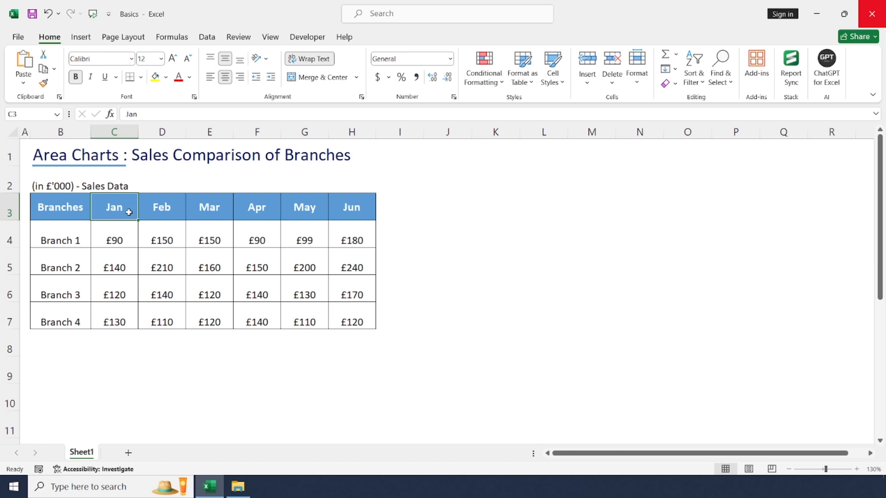
- Select the branch sales table B3:H7, from the Branches header to Branch 4's June figure
{"action": "left_click", "coordinate": [114, 240]}
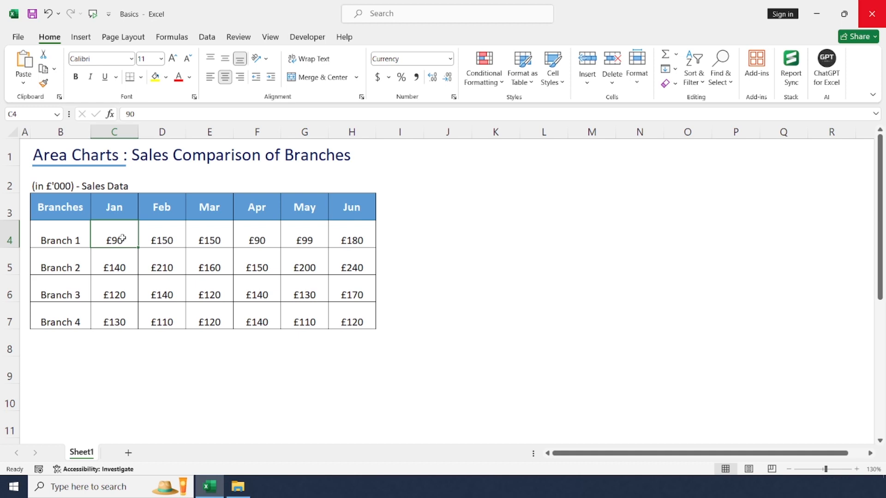
{"action": "left_click", "coordinate": [60, 206]}
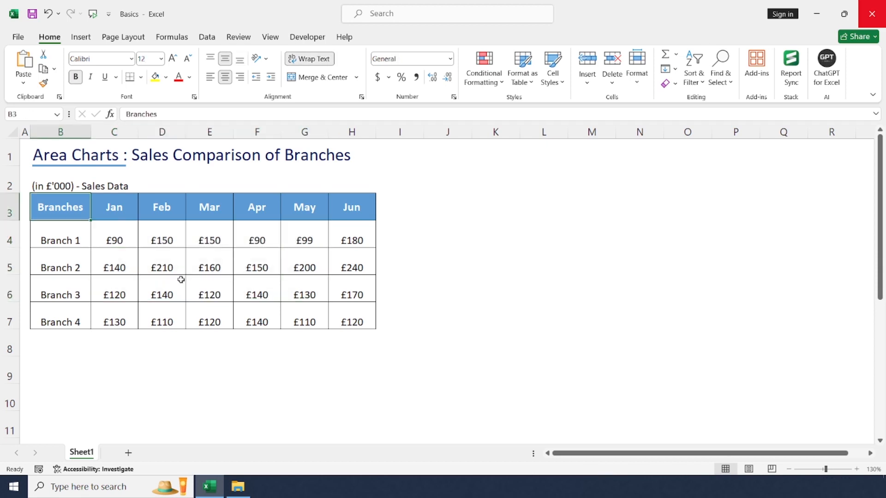
{"action": "left_click_drag", "start_coordinate": [61, 207], "coordinate": [351, 294]}
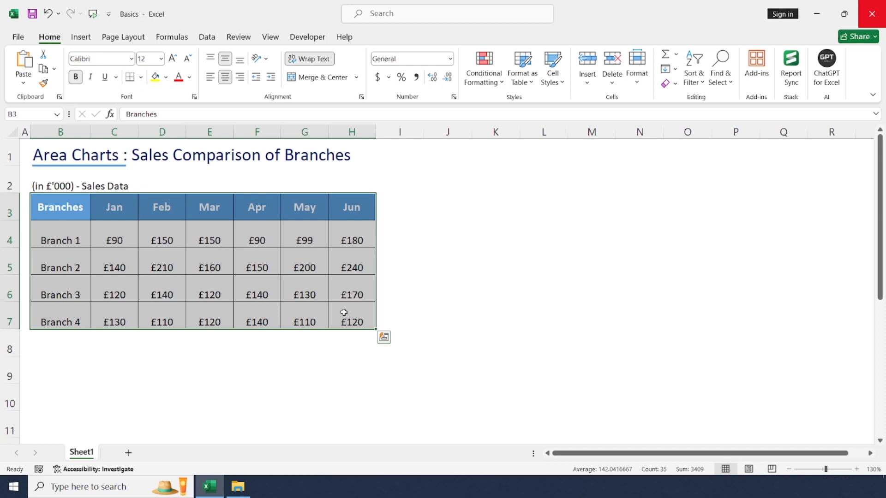
{"action": "left_click", "coordinate": [351, 322]}
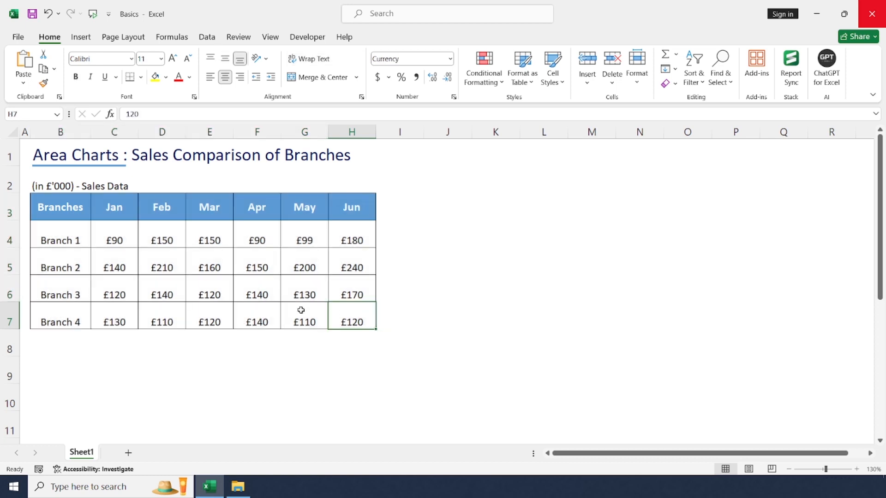
{"action": "left_click", "coordinate": [210, 267]}
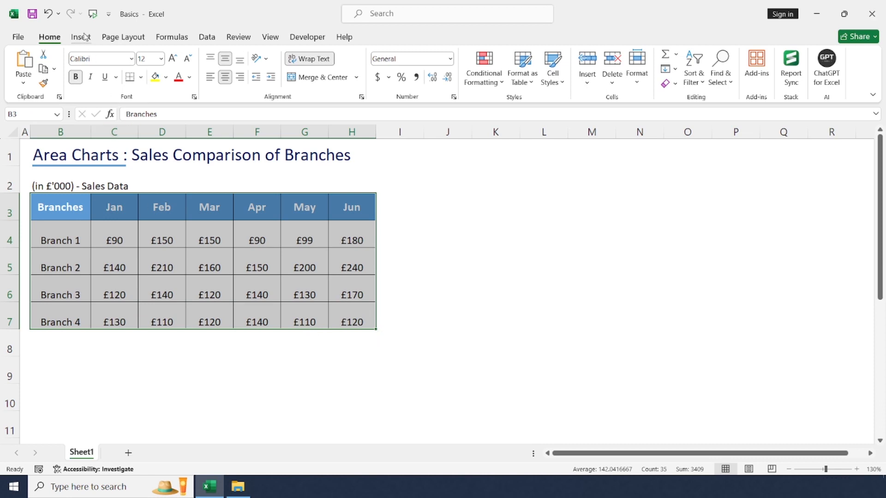
- Insert an Area chart from All Charts, plotting the four branches across Jan to Jun
{"action": "left_click", "coordinate": [80, 36]}
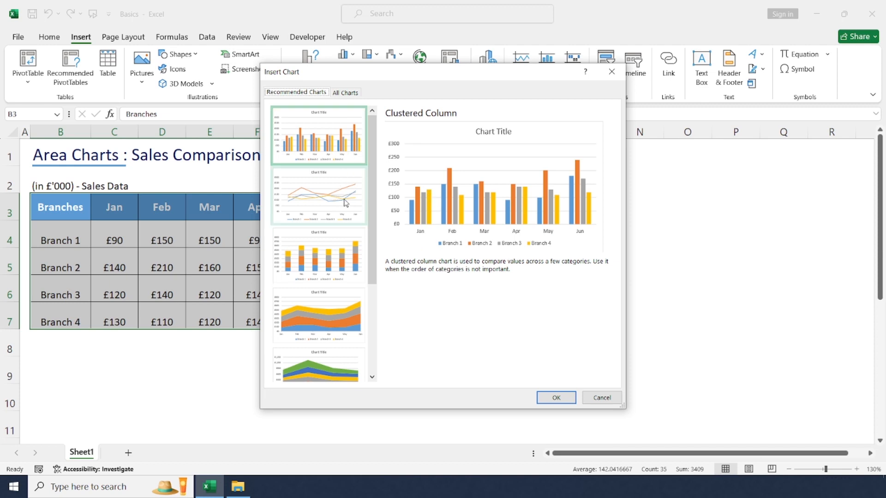
{"action": "left_click", "coordinate": [345, 92]}
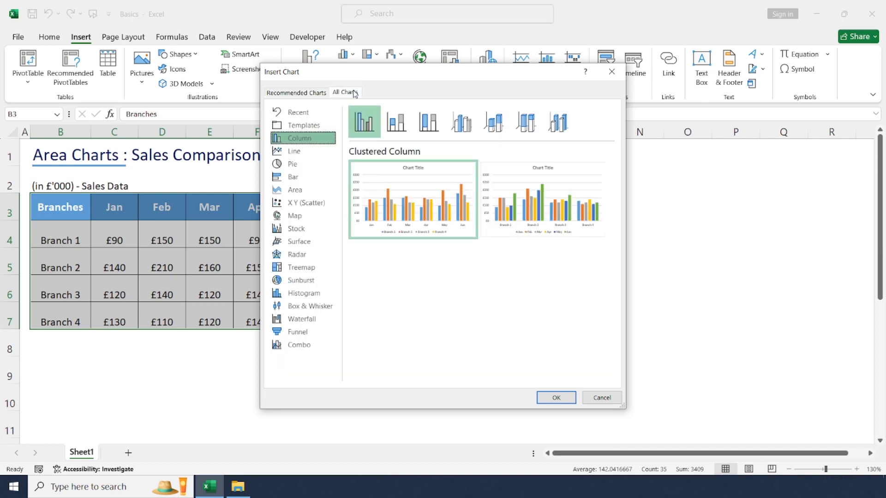
{"action": "left_click", "coordinate": [294, 189]}
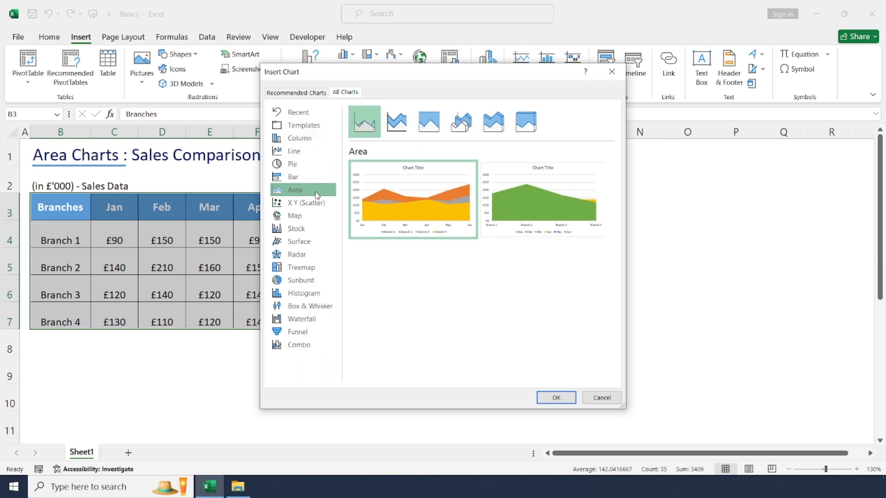
{"action": "mouse_move", "coordinate": [314, 194]}
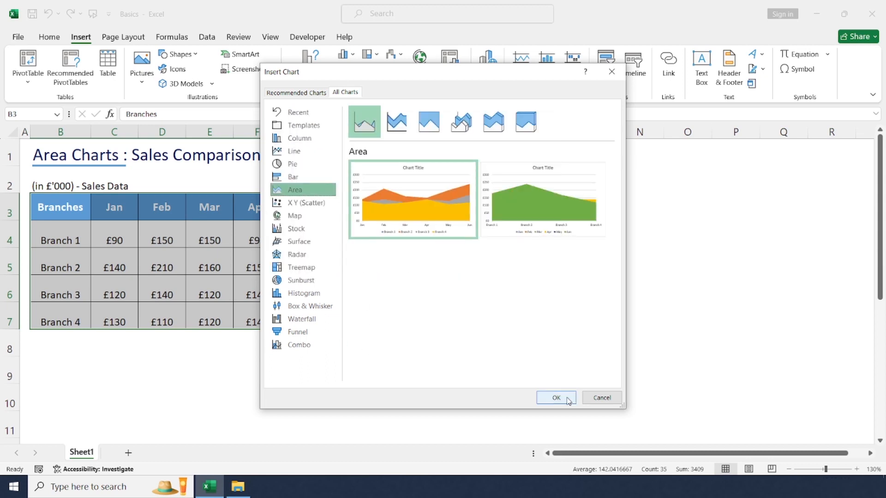
{"action": "left_click", "coordinate": [556, 397]}
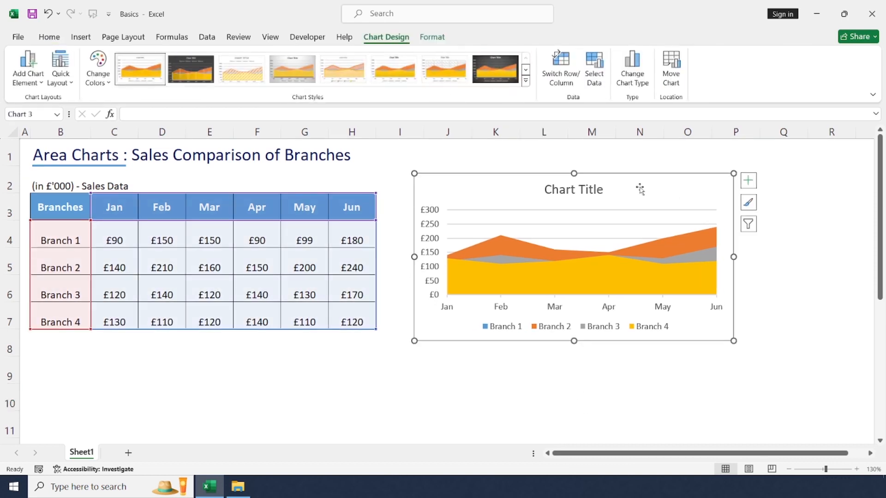
- Raise Branch 1's January sales in C4 to 200
{"action": "left_click", "coordinate": [113, 207]}
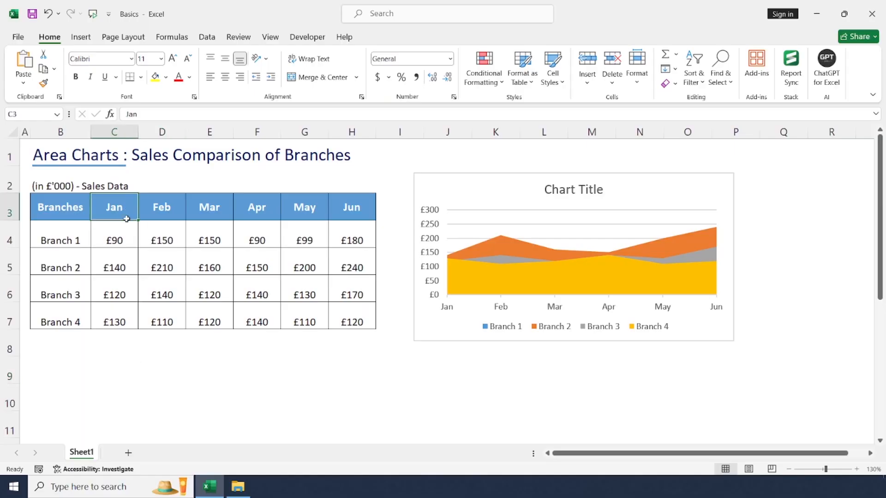
{"action": "left_click_drag", "start_coordinate": [114, 207], "coordinate": [113, 322]}
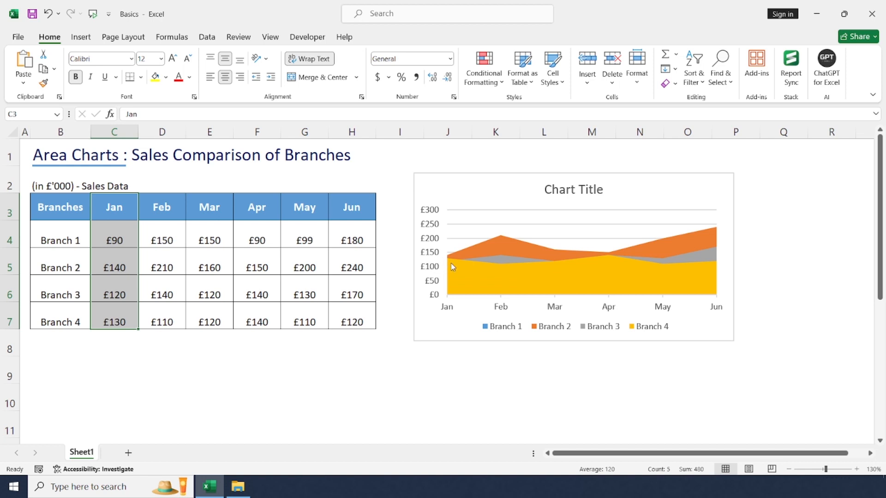
{"action": "mouse_move", "coordinate": [458, 265]}
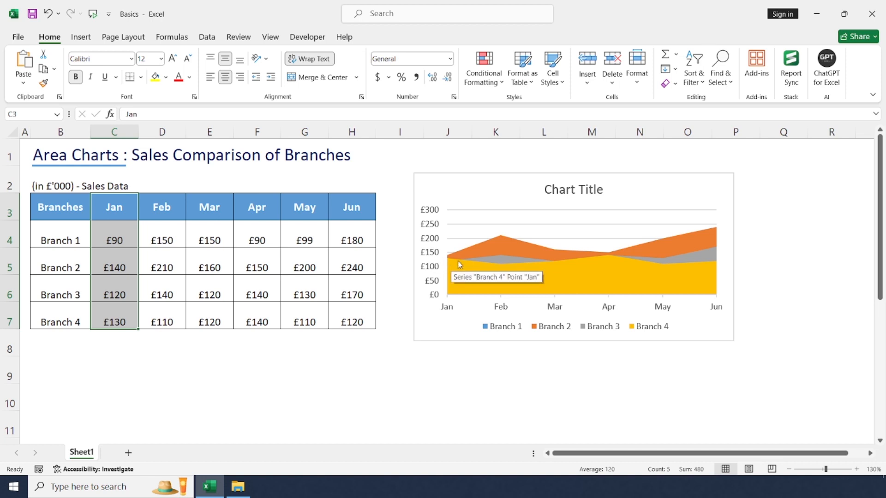
{"action": "left_click", "coordinate": [113, 240]}
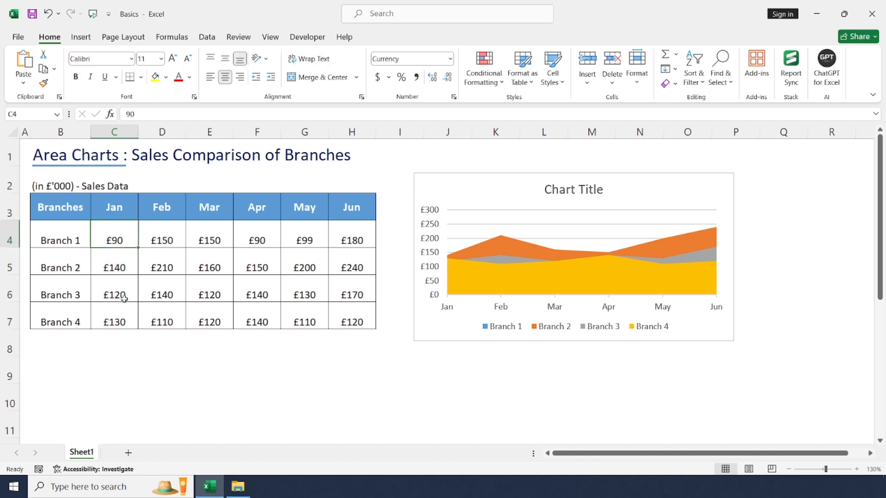
{"action": "type", "text": "14"}
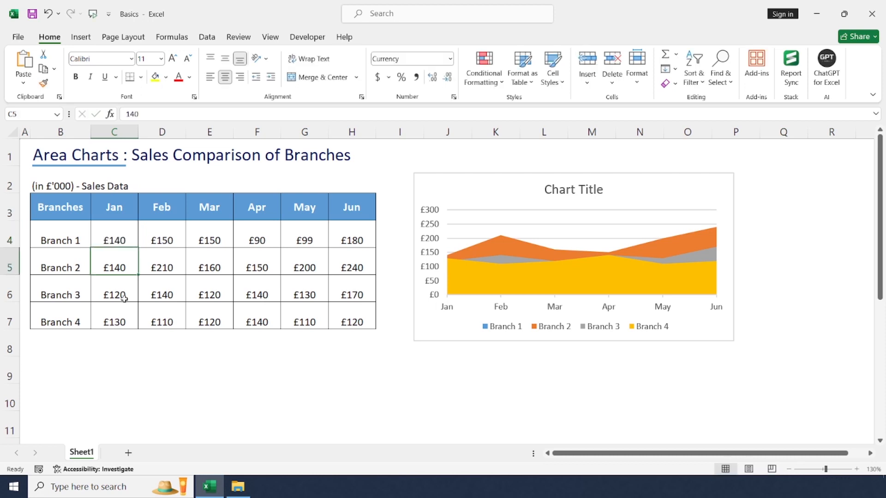
{"action": "type", "text": "1"}
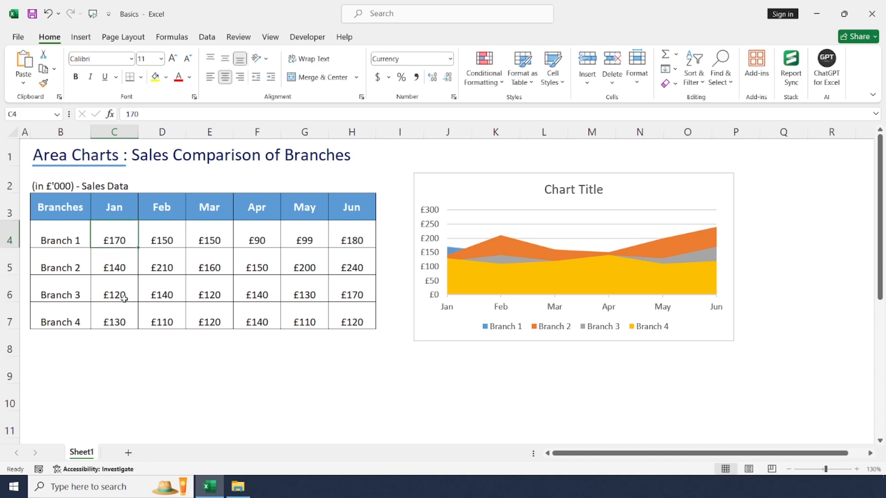
{"action": "type", "text": "200"}
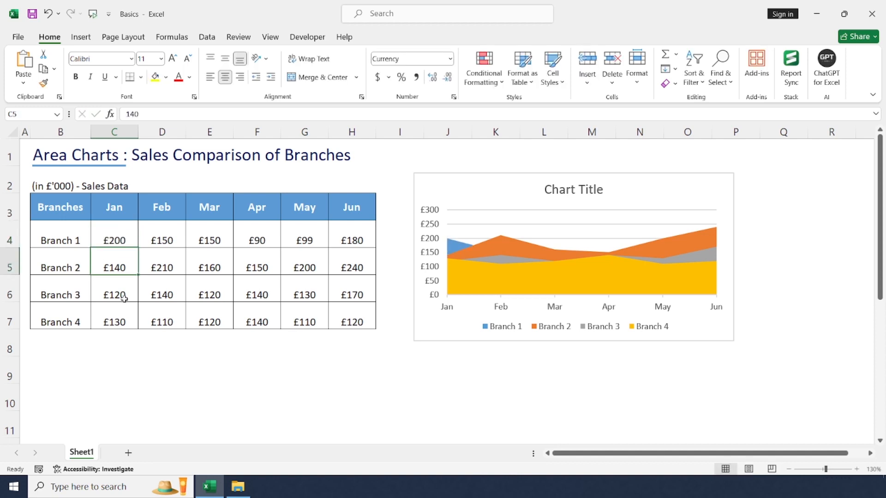
{"action": "left_click", "coordinate": [114, 240]}
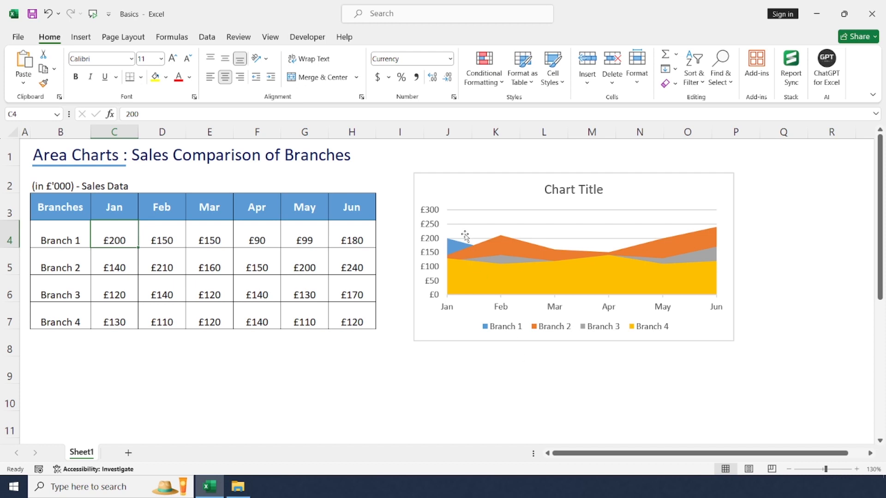
{"action": "mouse_move", "coordinate": [110, 280]}
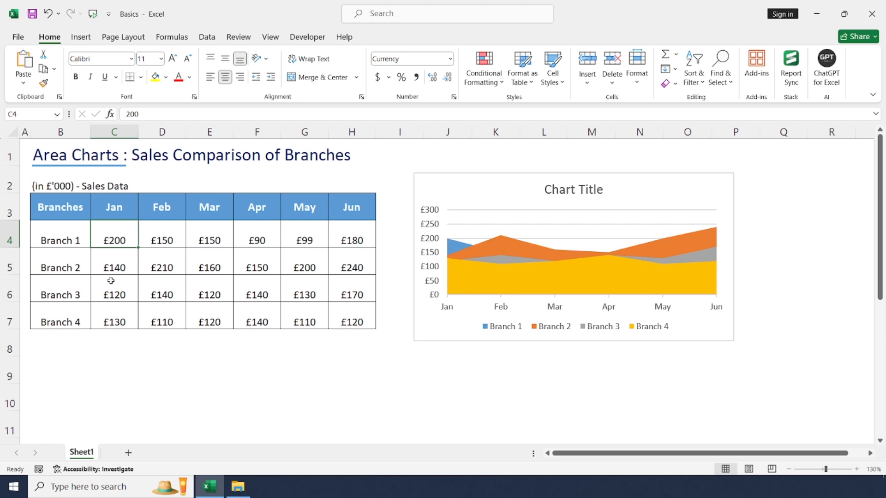
- Raise Branch 3's January sales in C6 to 200
{"action": "left_click", "coordinate": [114, 294]}
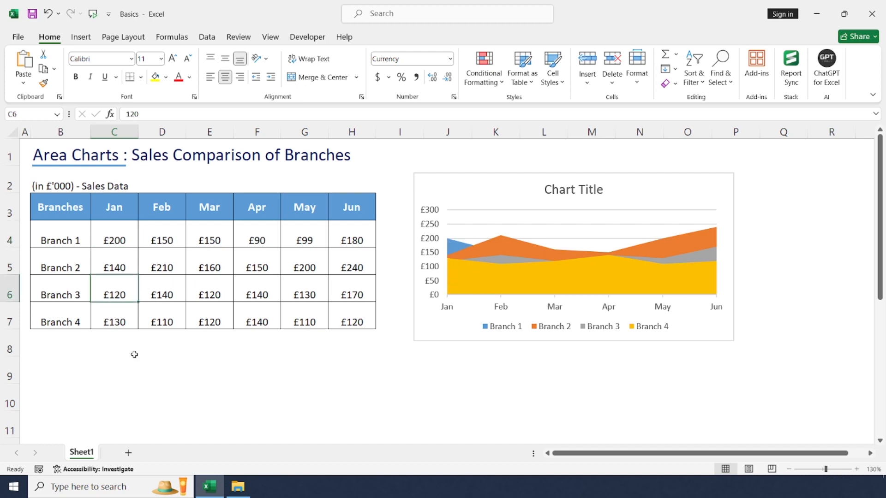
{"action": "type", "text": "200"}
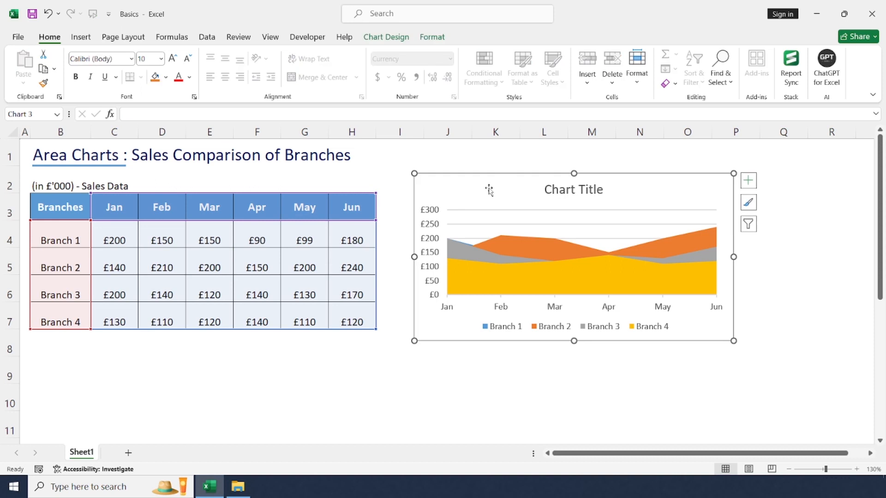
- Add axis titles, naming the vertical axis 'Monthly Sales' and the chart 'Sales Data Comparison'
{"action": "left_click", "coordinate": [748, 179]}
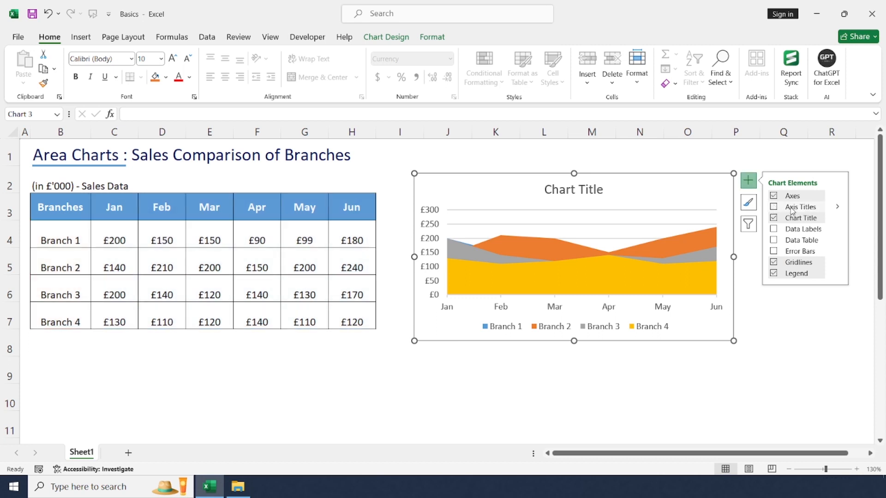
{"action": "left_click", "coordinate": [773, 206]}
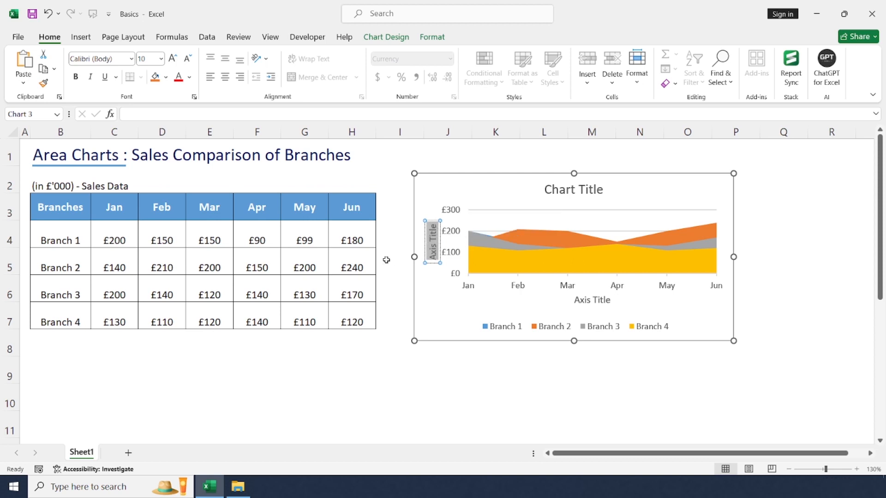
{"action": "type", "text": "Monthly"}
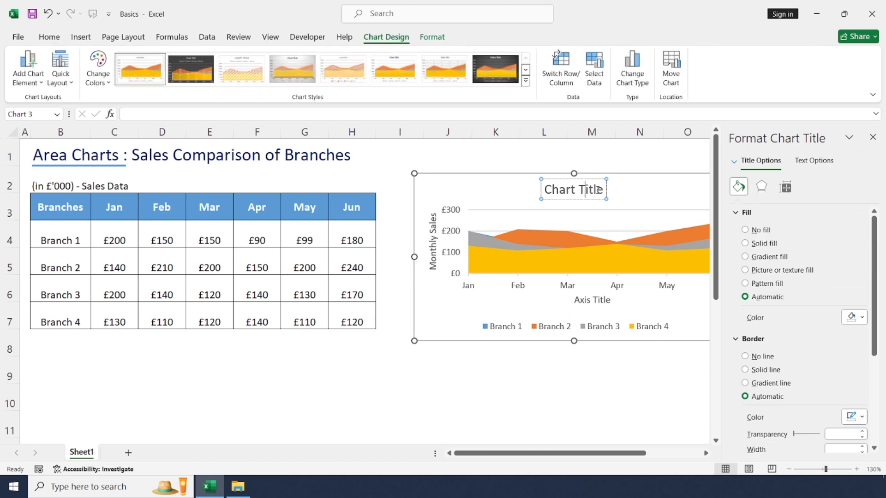
{"action": "type", "text": "S"}
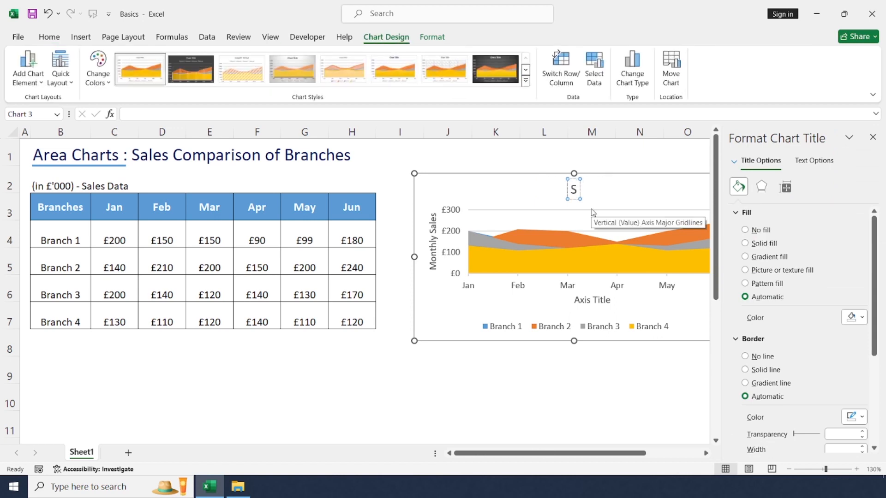
{"action": "type", "text": "ales Data Co"}
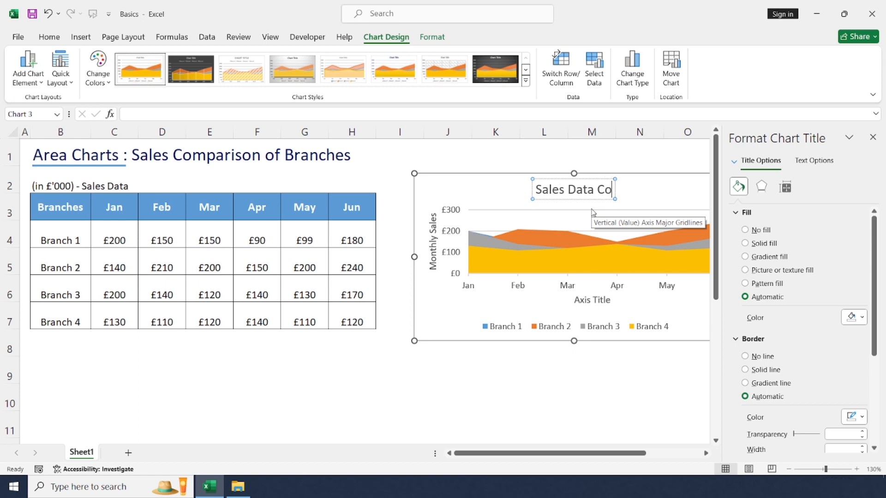
{"action": "type", "text": "mparison"}
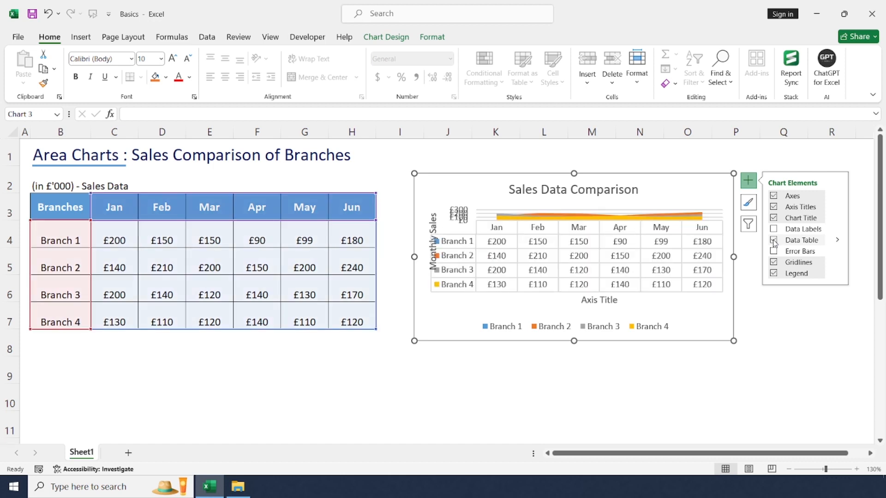
- Toggle the data table, remove gridlines and place the legend to the right of the plot
{"action": "left_click", "coordinate": [774, 240]}
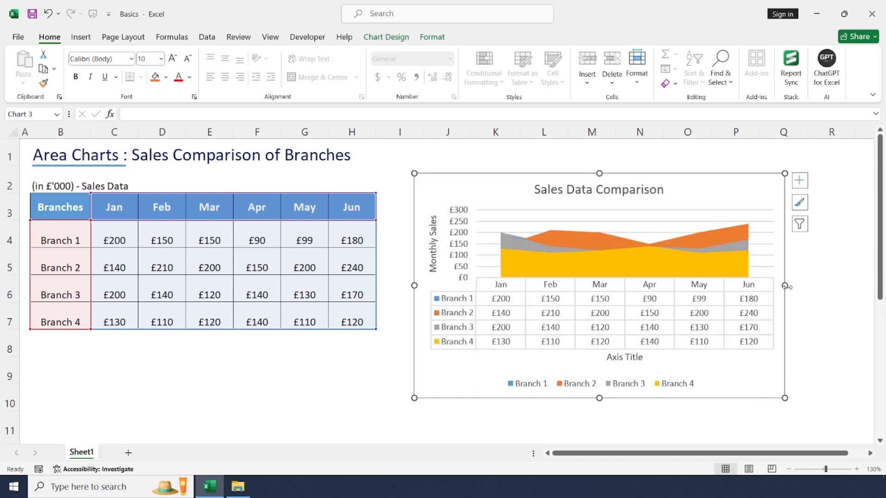
{"action": "left_click", "coordinate": [799, 180]}
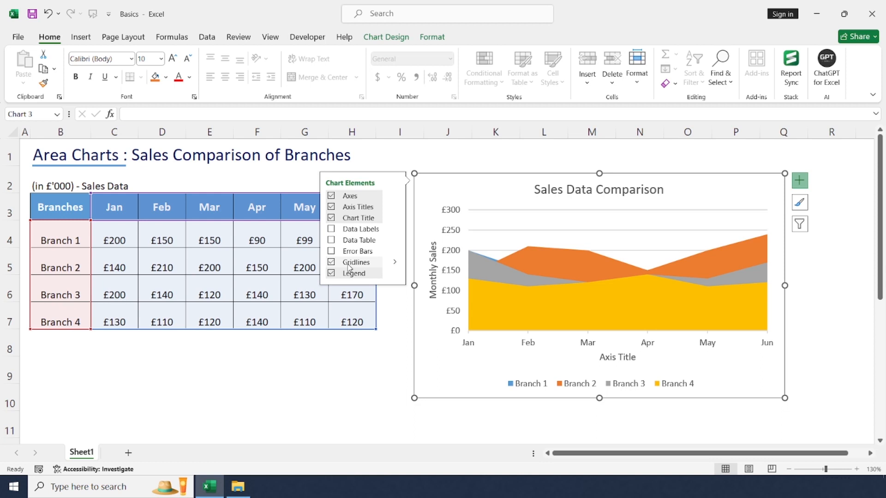
{"action": "left_click", "coordinate": [331, 261]}
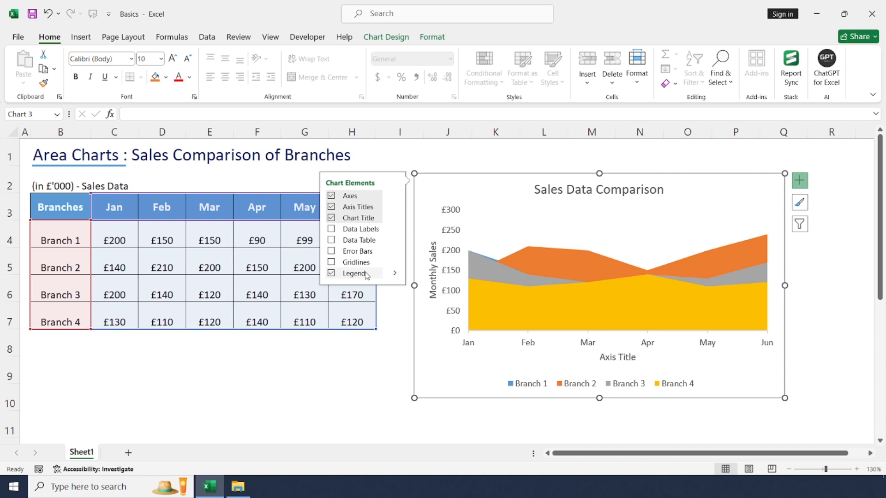
{"action": "left_click", "coordinate": [331, 273]}
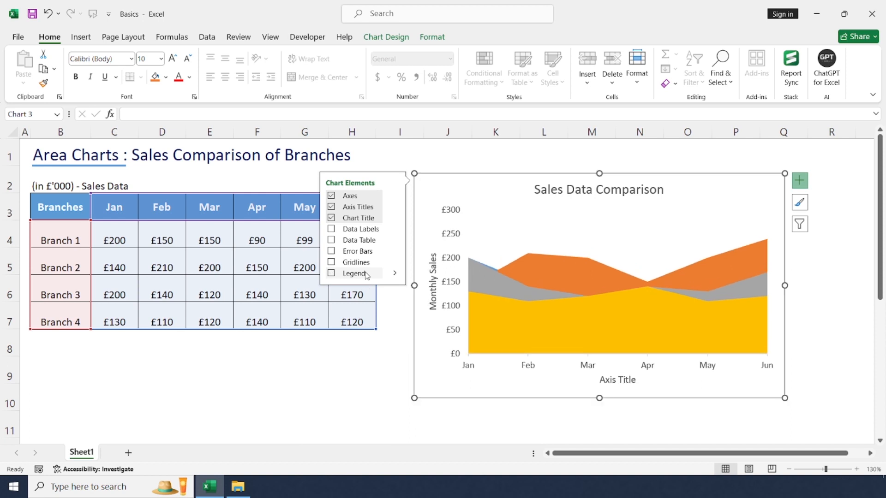
{"action": "left_click", "coordinate": [331, 273]}
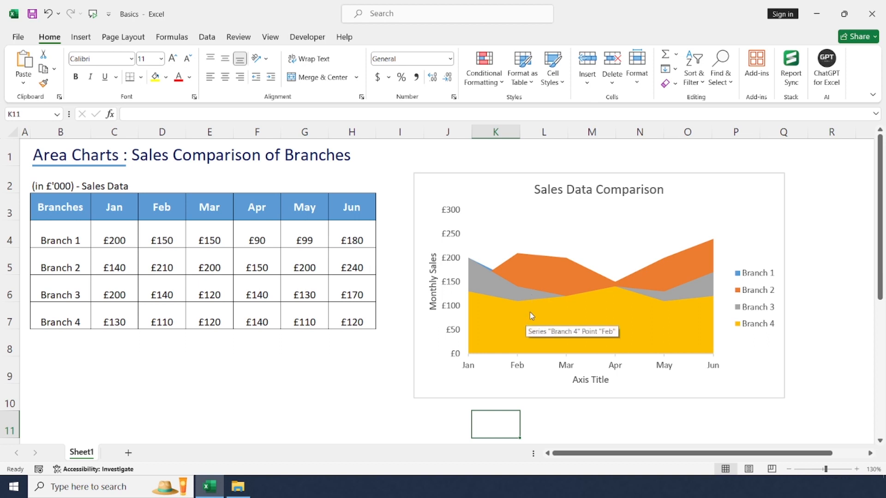
{"action": "mouse_move", "coordinate": [555, 320]}
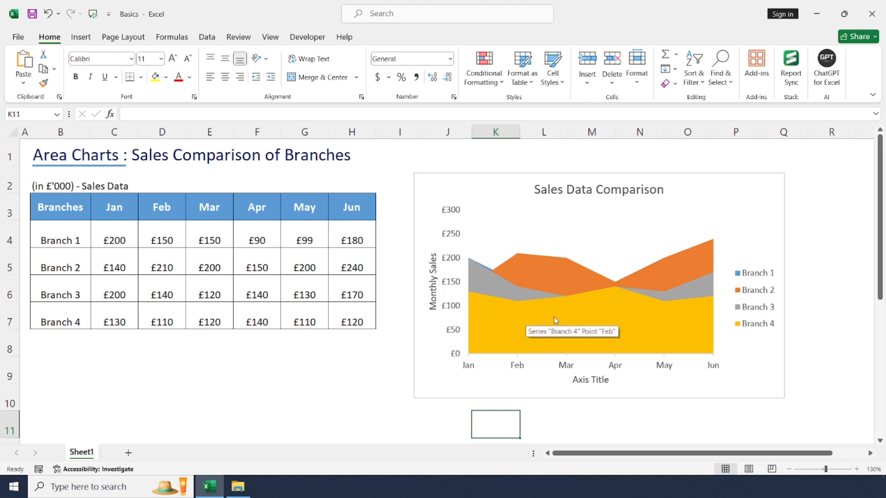
- Bring up Format Data Series fill settings for the Branch 4 area
{"action": "right_click", "coordinate": [553, 305]}
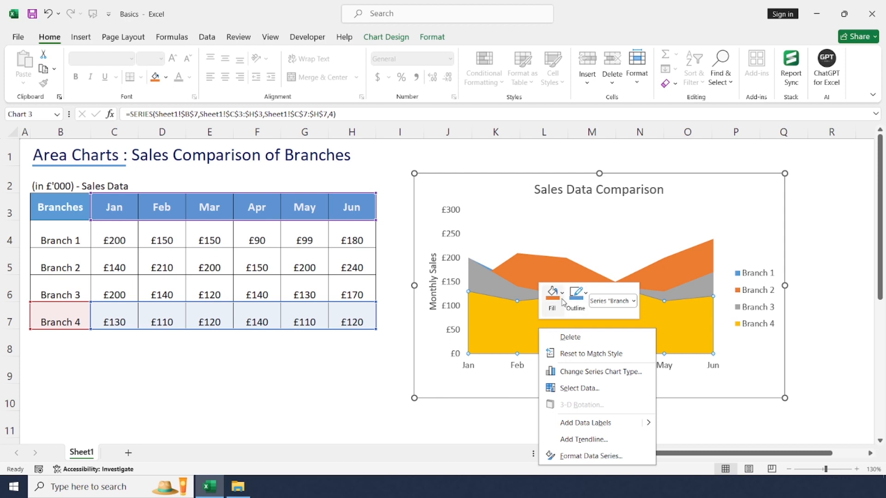
{"action": "left_click", "coordinate": [559, 292]}
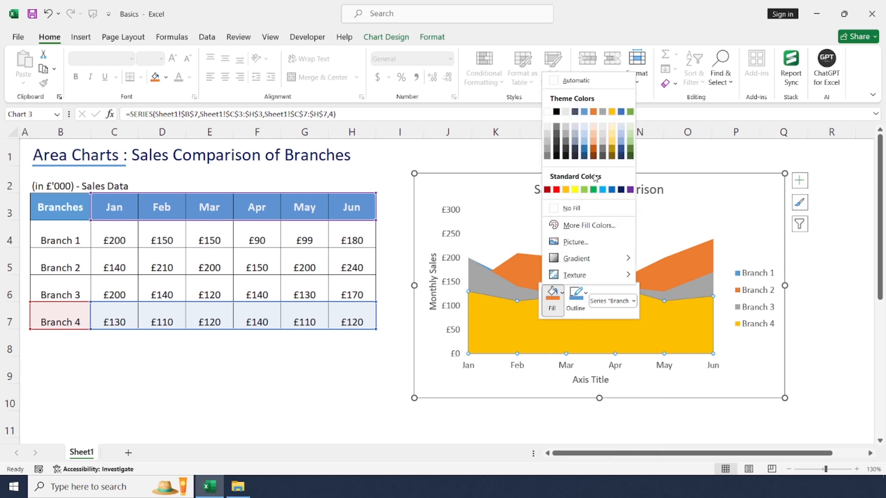
{"action": "mouse_move", "coordinate": [613, 145]}
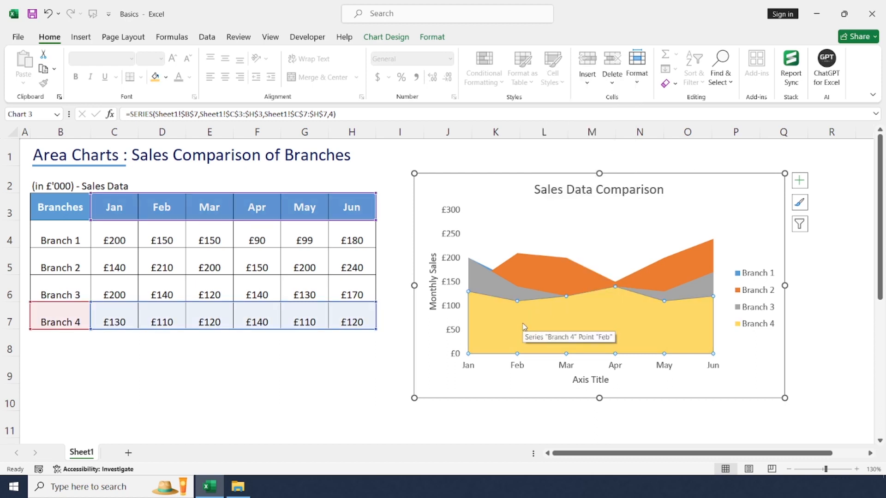
{"action": "right_click", "coordinate": [537, 321]}
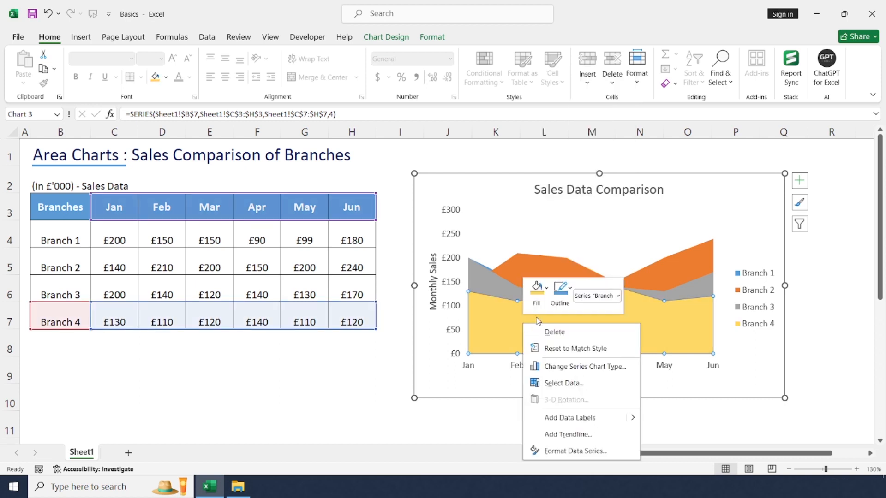
{"action": "left_click", "coordinate": [575, 451]}
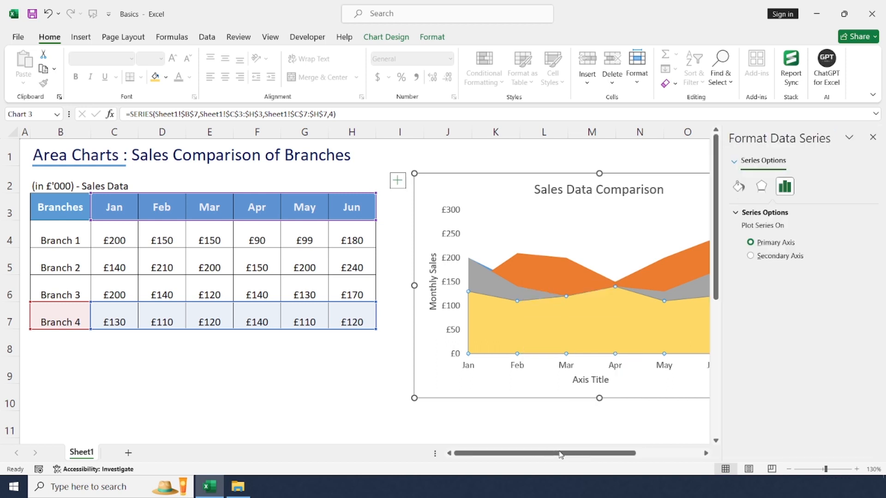
{"action": "left_click", "coordinate": [738, 186]}
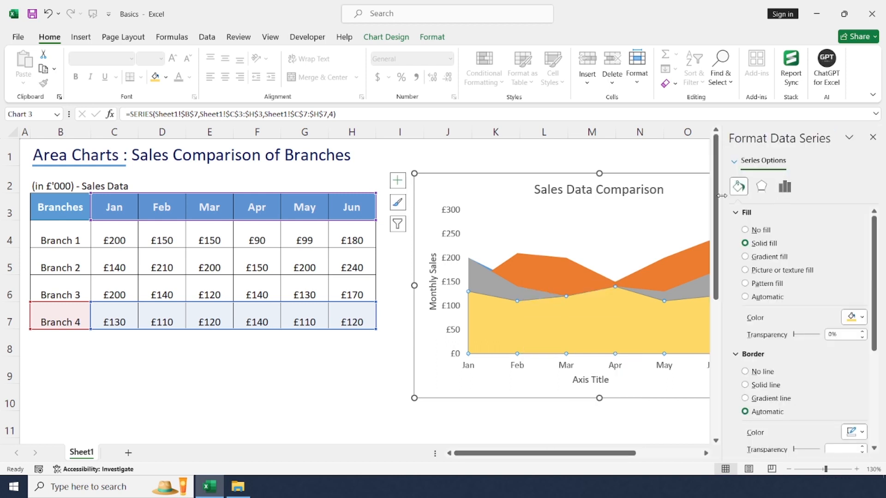
{"action": "mouse_move", "coordinate": [776, 199]}
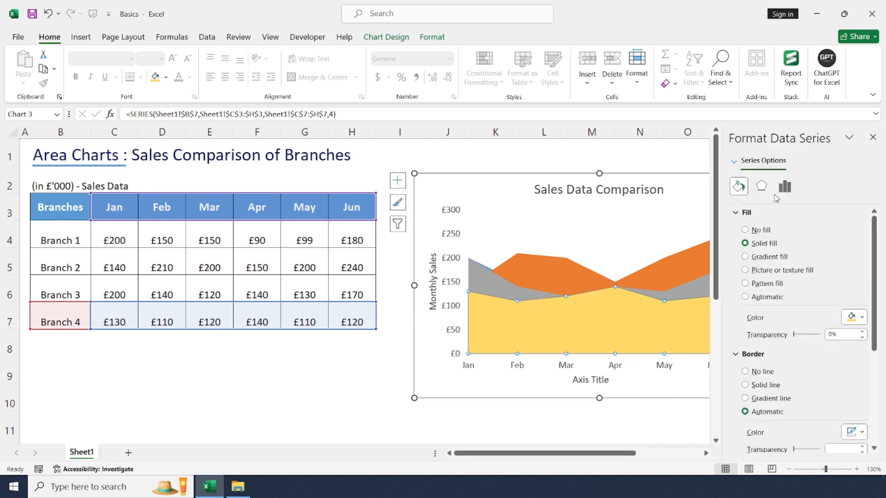
- Give Branch 4 a gold preset gradient fill and select its middle colour stop
{"action": "left_click", "coordinate": [745, 256]}
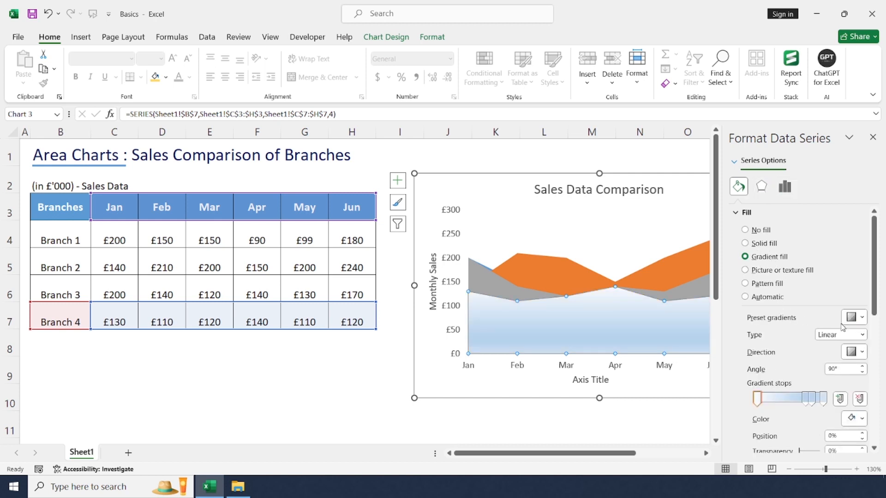
{"action": "left_click", "coordinate": [853, 316]}
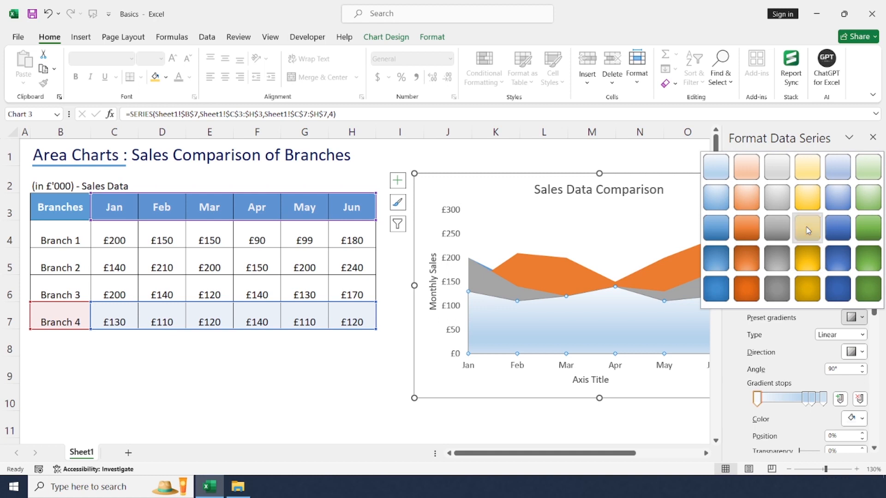
{"action": "left_click", "coordinate": [807, 227]}
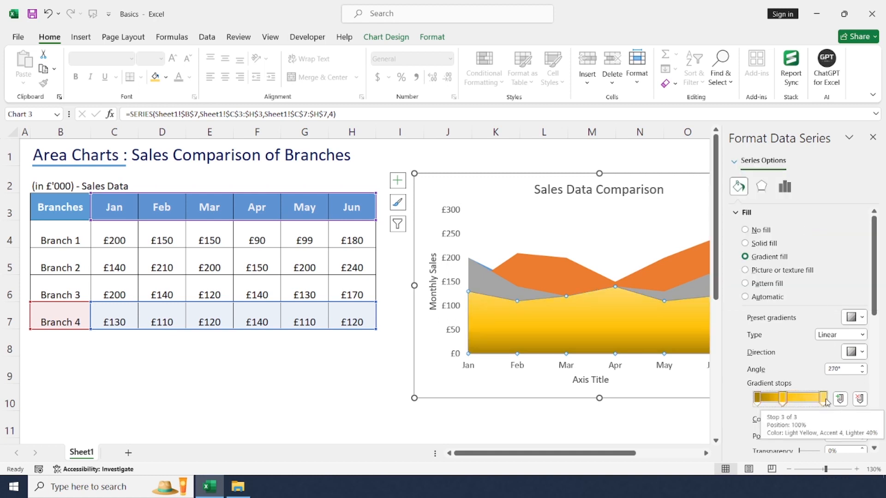
{"action": "left_click", "coordinate": [786, 397]}
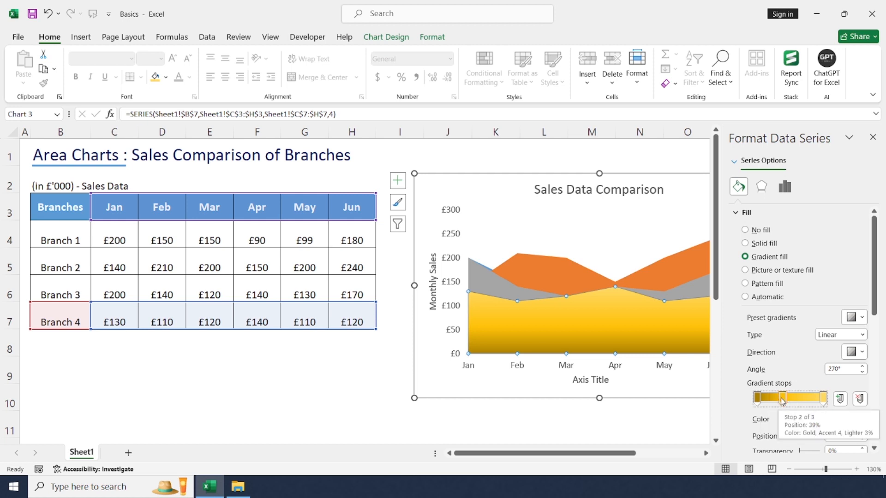